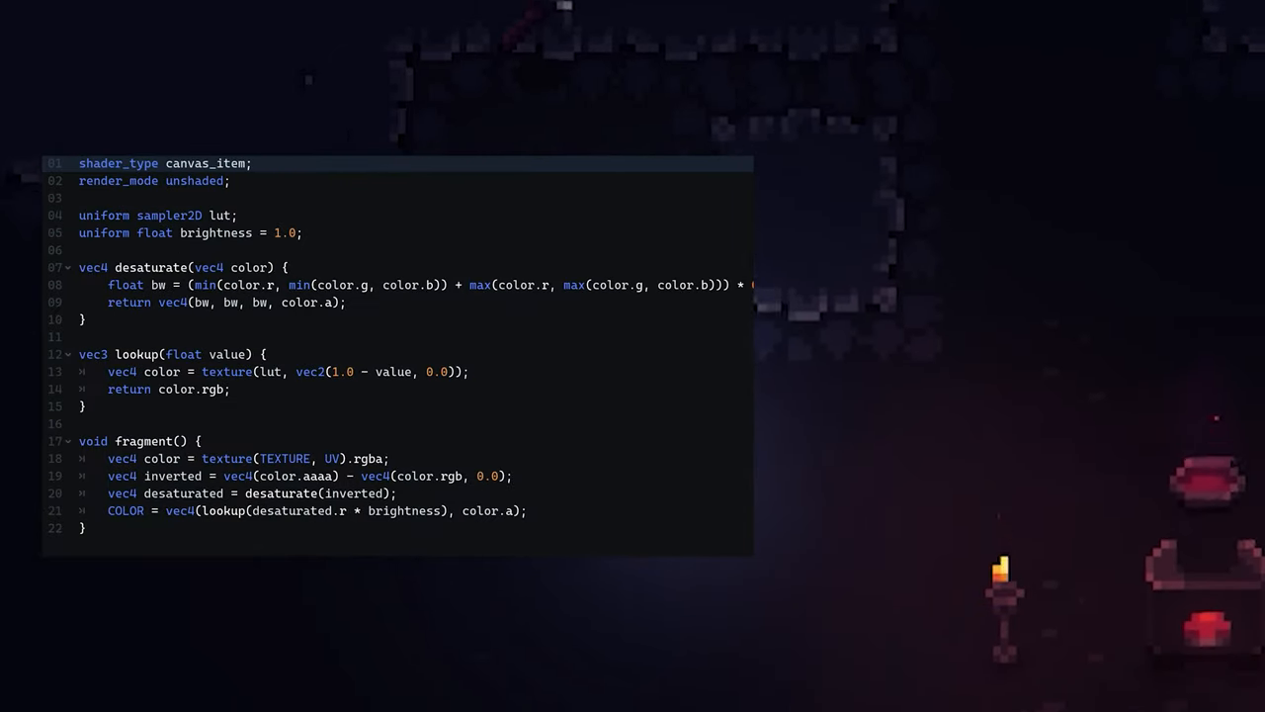
pyautogui.moveTo(795, 430)
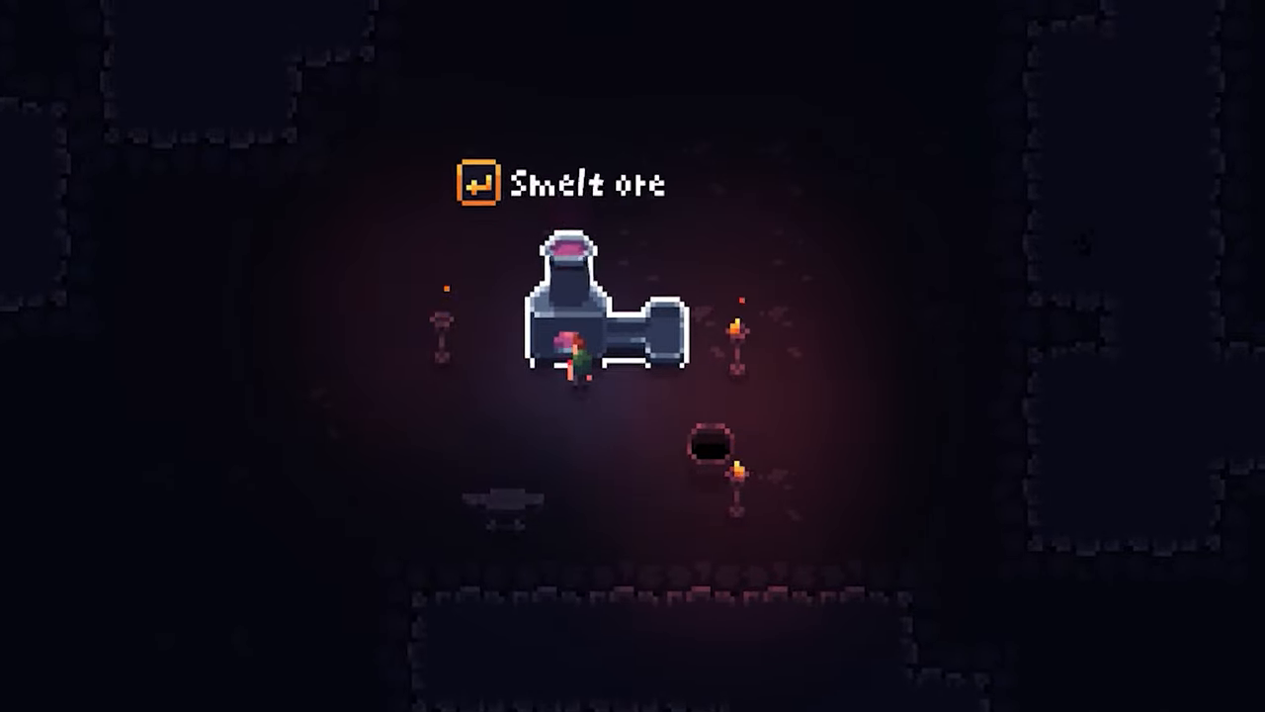
# Smelt ore into a hot ingot at the forge, then try using it and get the 'cannot use that here' warning
pyautogui.press('enter')
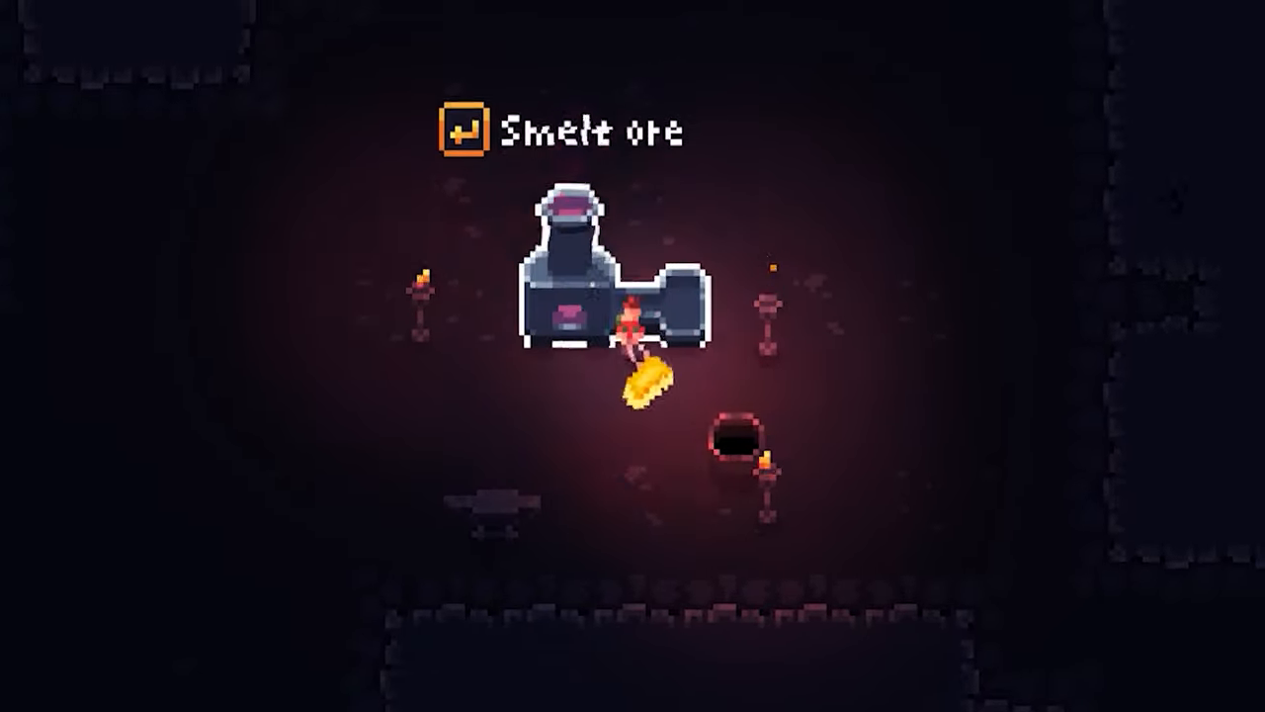
pyautogui.press('enter')
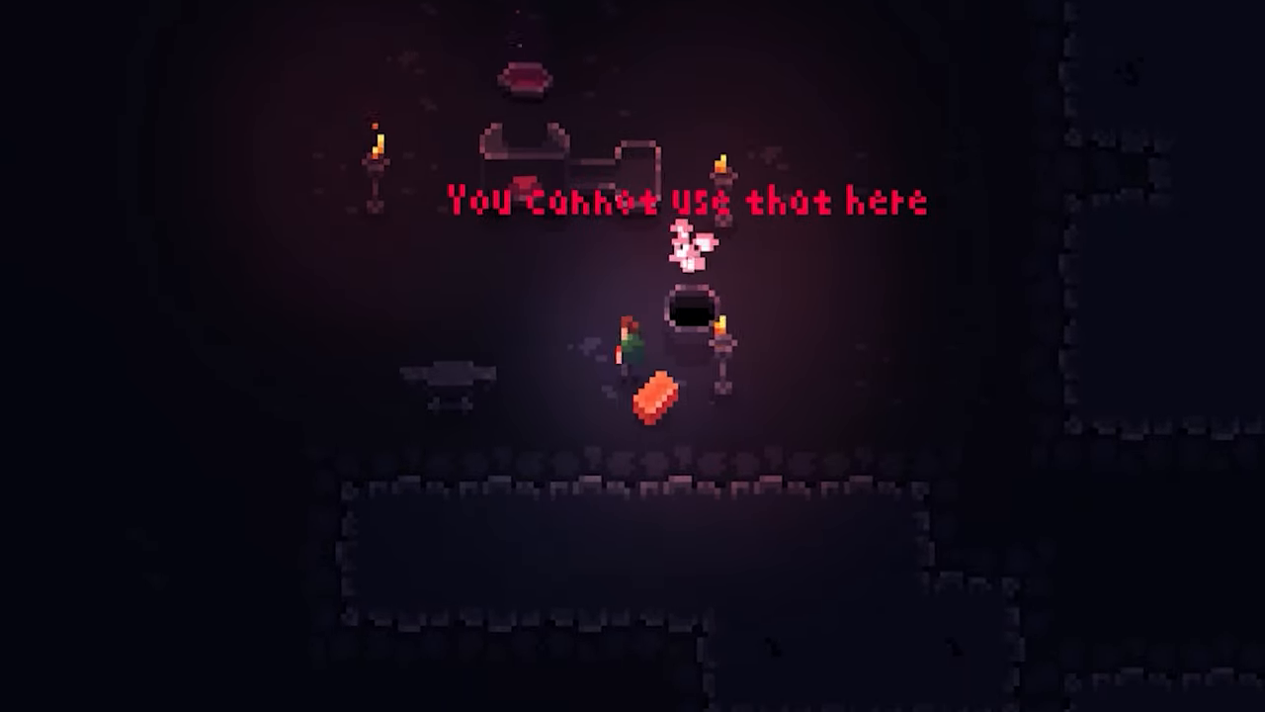